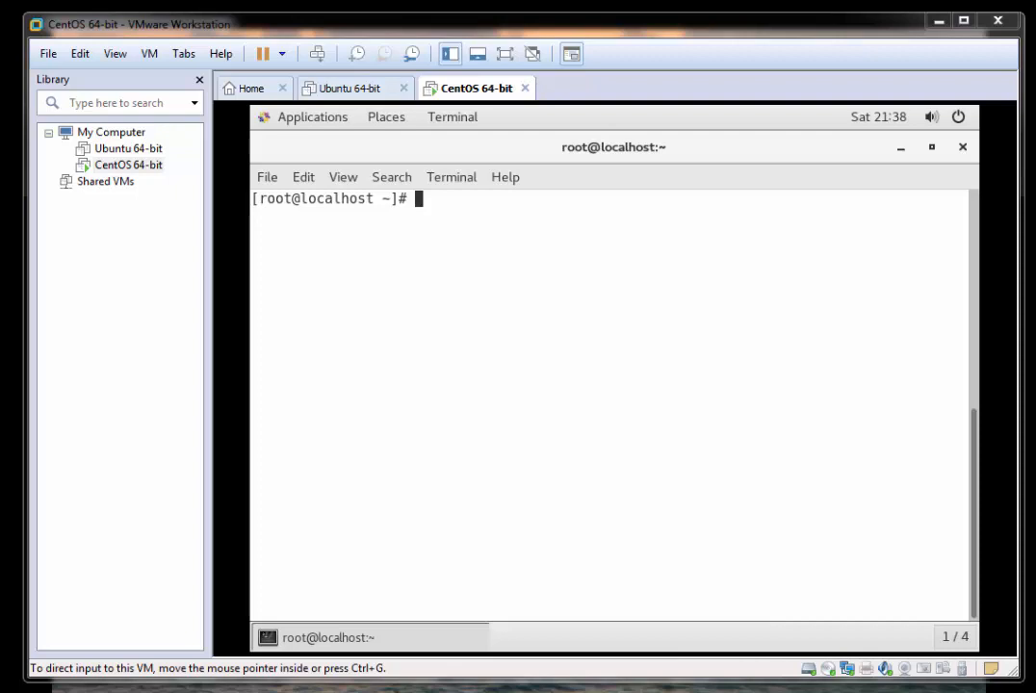
{"action": "mouse_move", "coordinate": [867, 543]}
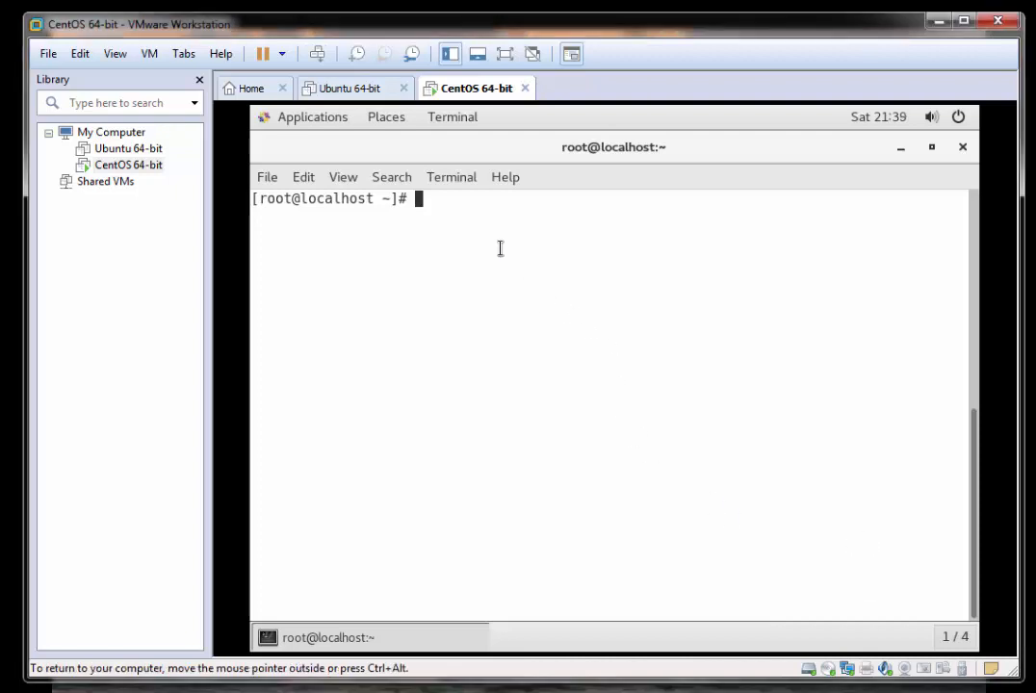
{"action": "mouse_move", "coordinate": [537, 278]}
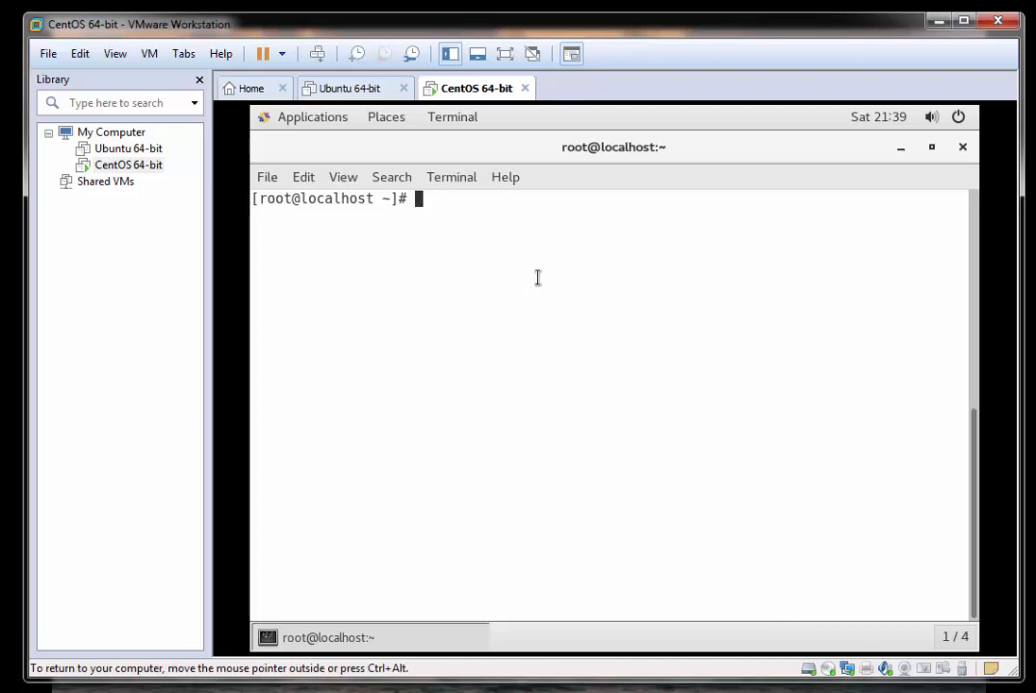
Run adduser rootuser to create the new rootuser account
{"action": "type", "text": "add"}
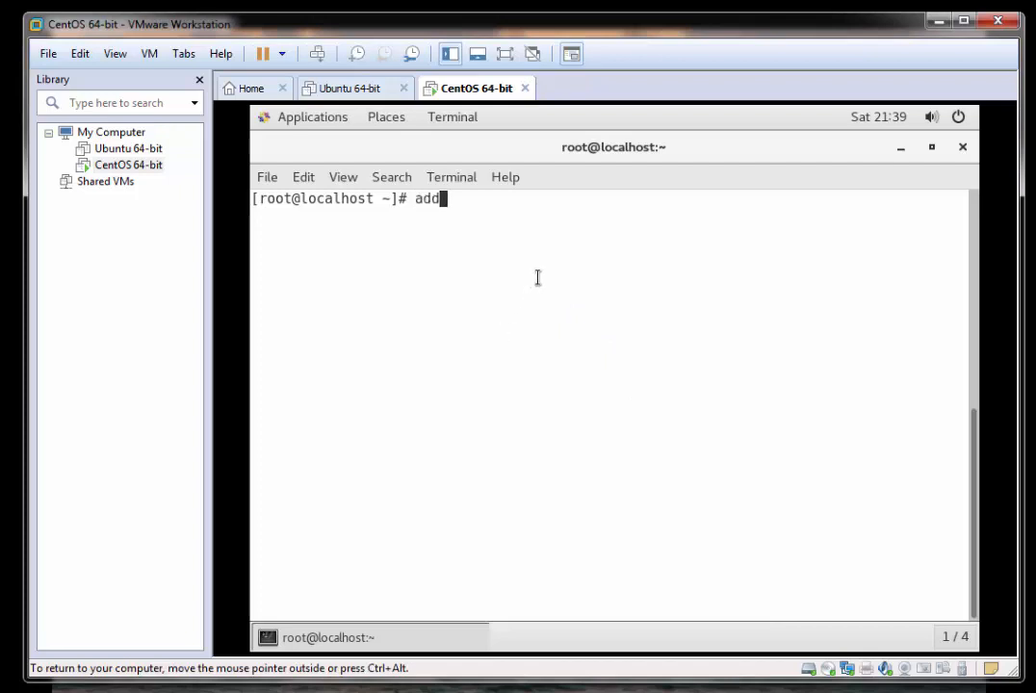
{"action": "type", "text": "user"}
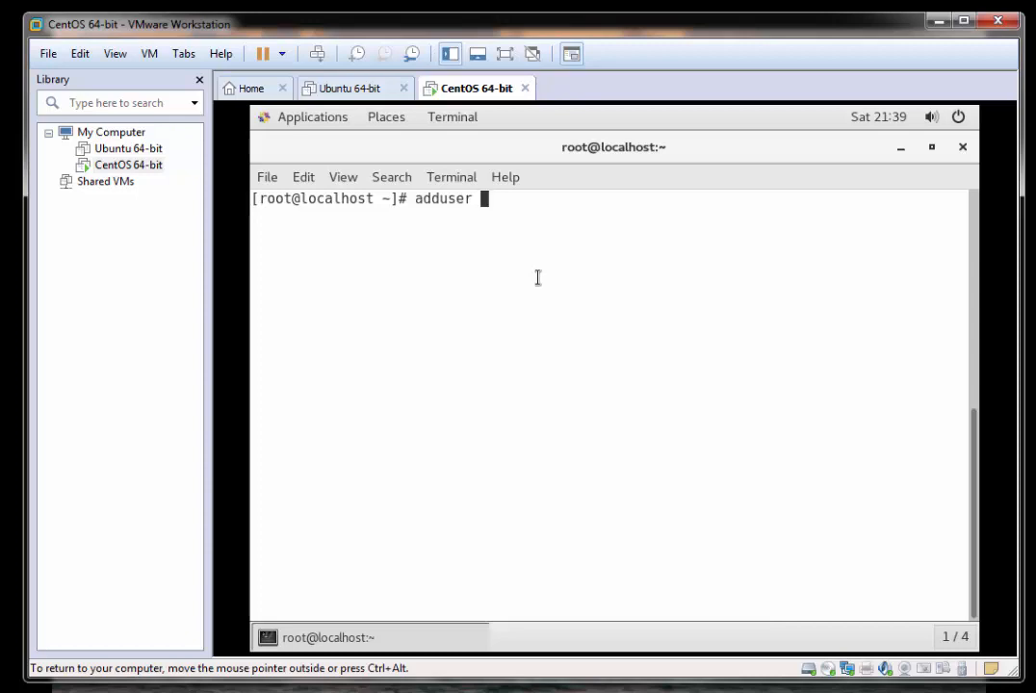
{"action": "type", "text": "root"}
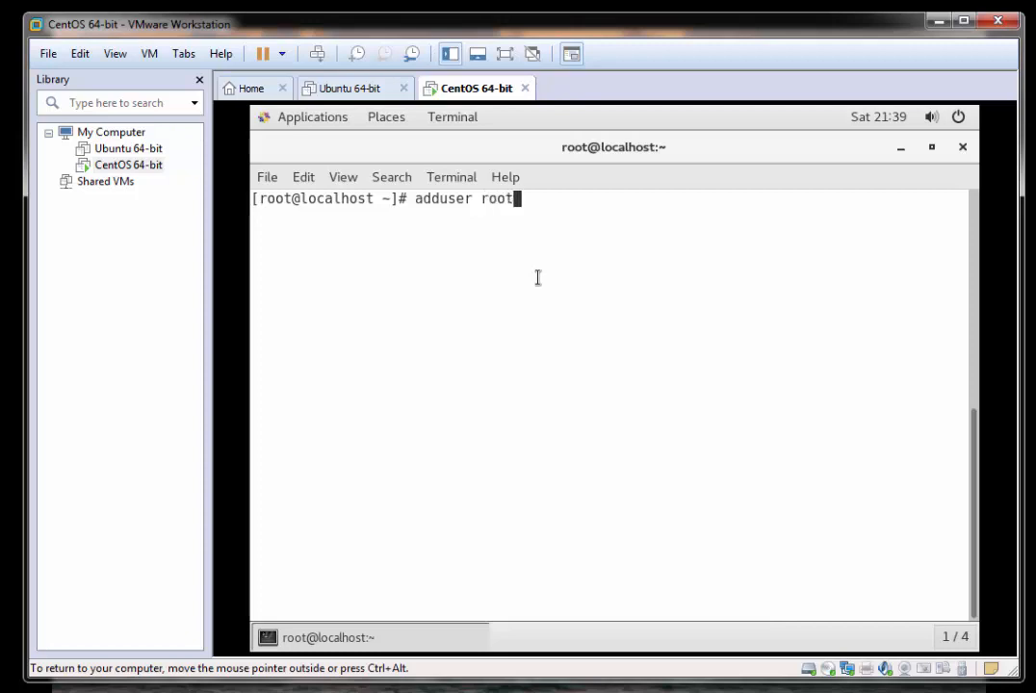
{"action": "type", "text": "user"}
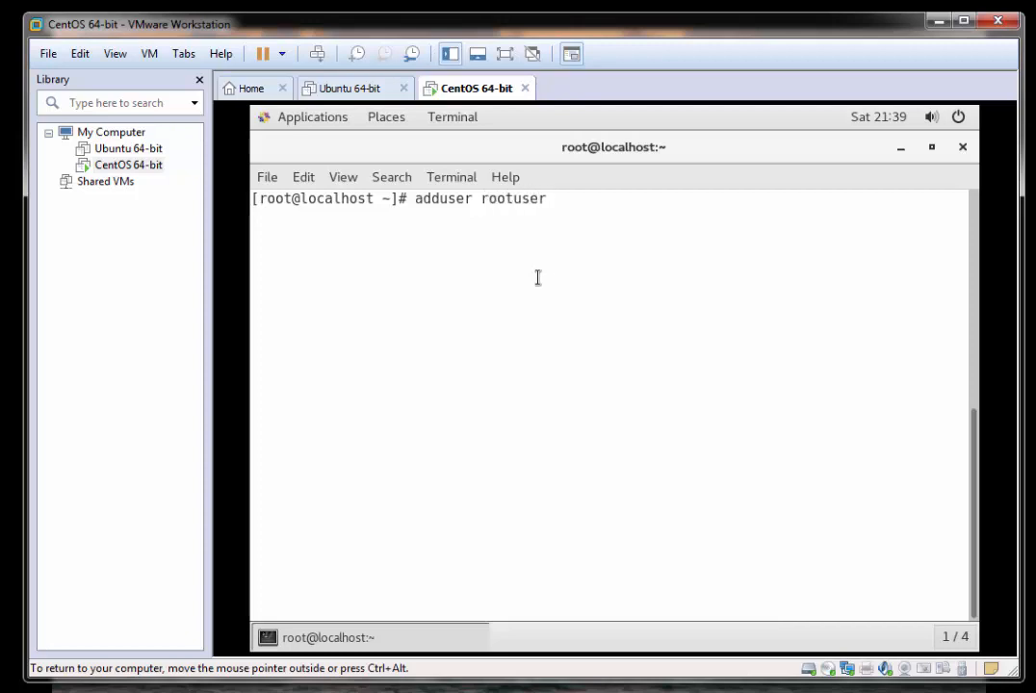
{"action": "key", "text": "Return"}
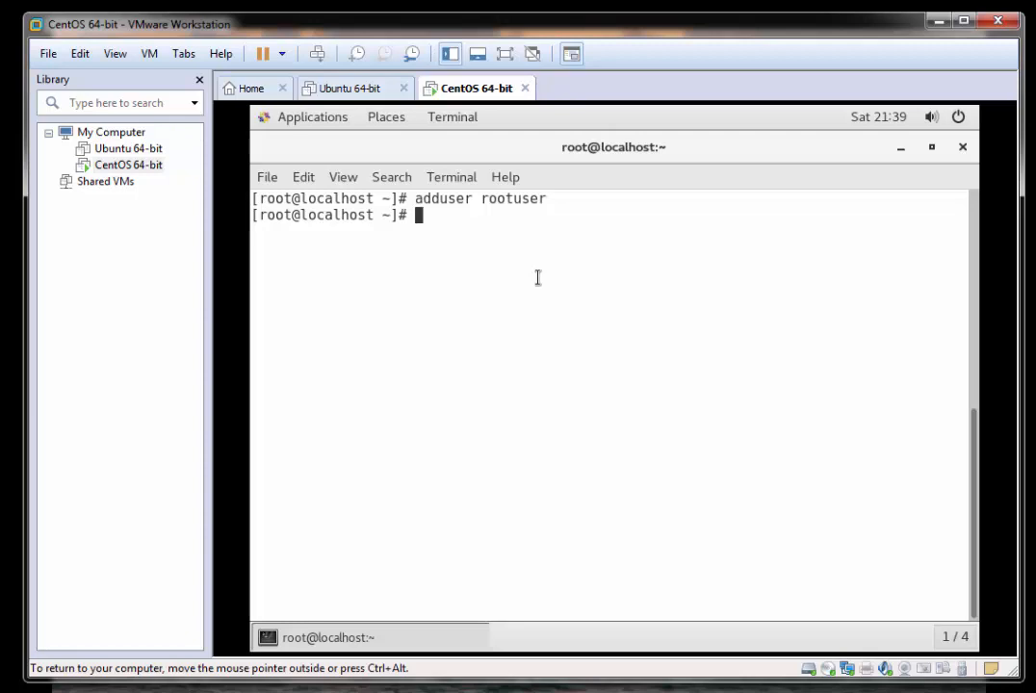
Run passwd rootuser and set its new password, accepted with tokens updated successfully
{"action": "type", "text": "passw"}
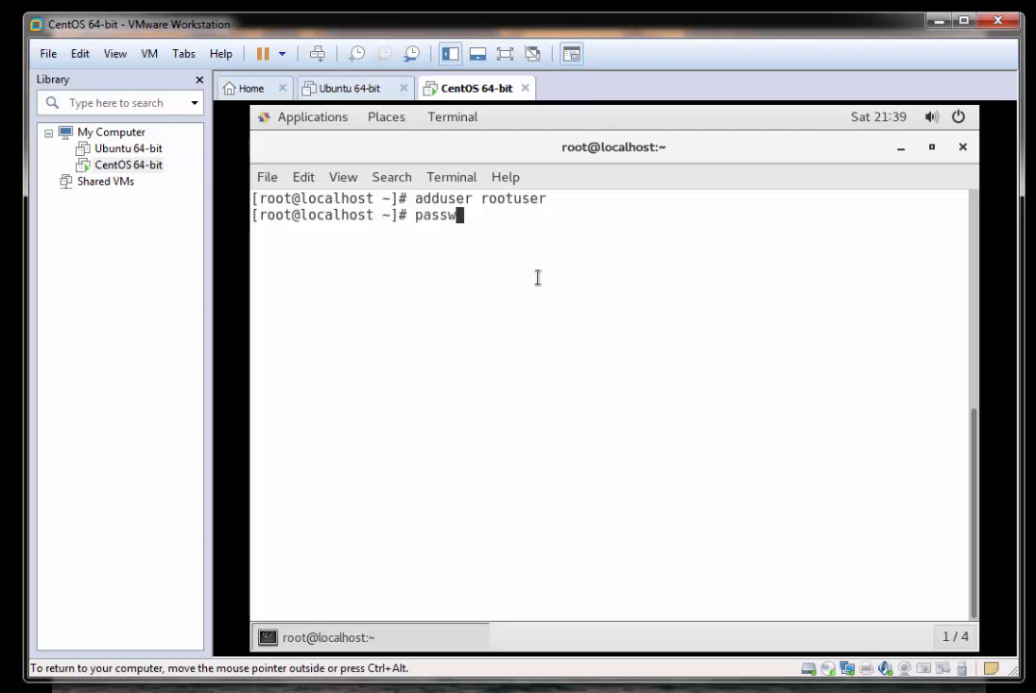
{"action": "type", "text": "r"}
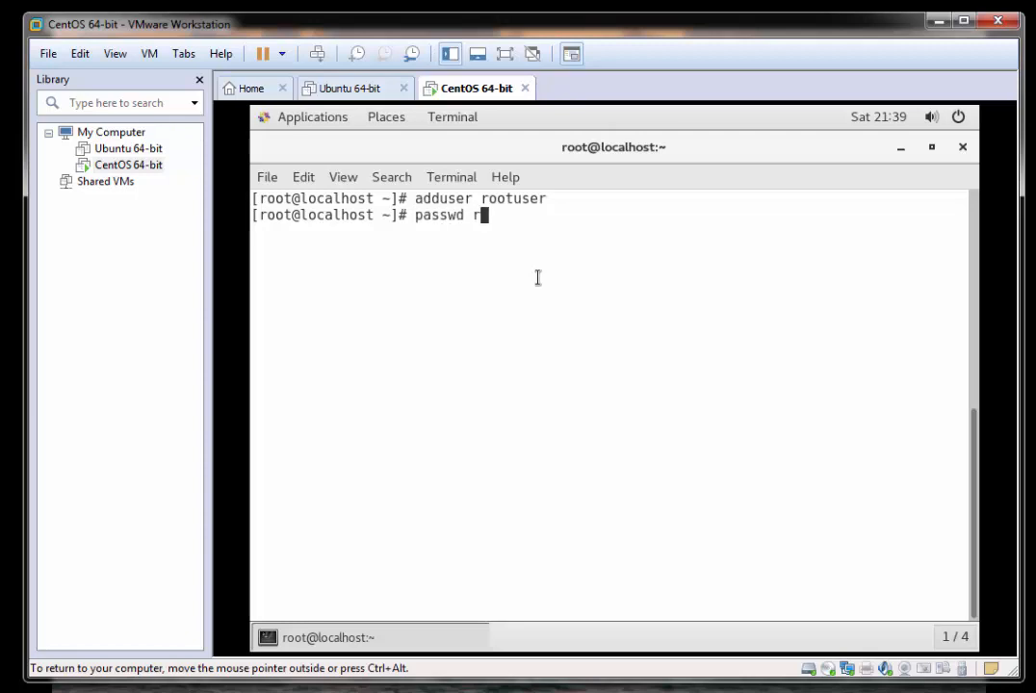
{"action": "type", "text": "ootuser"}
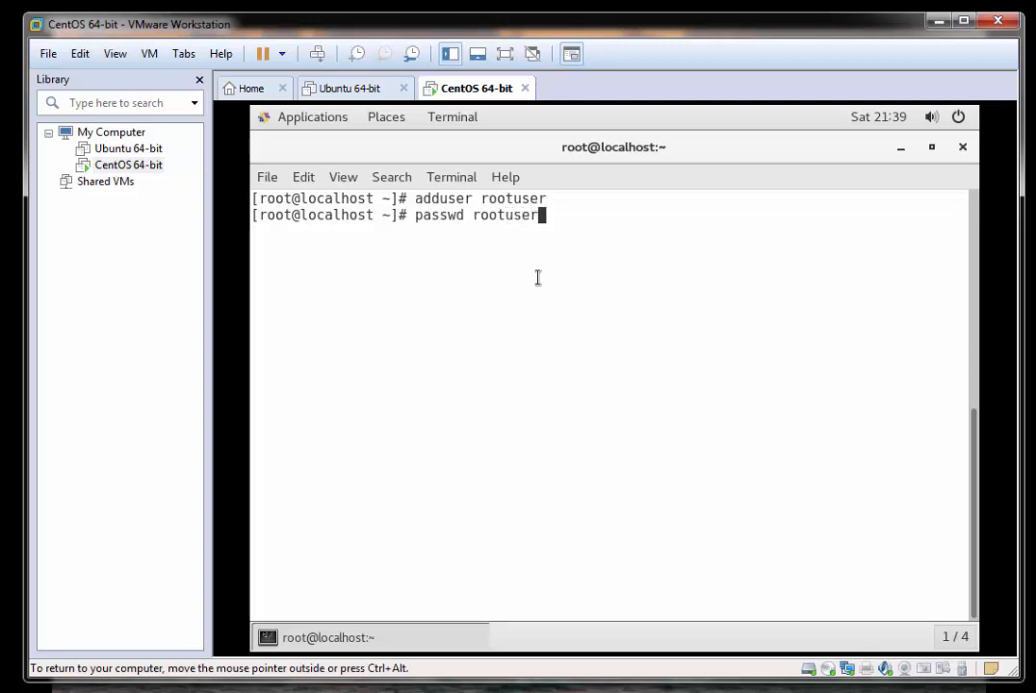
{"action": "key", "text": "Return"}
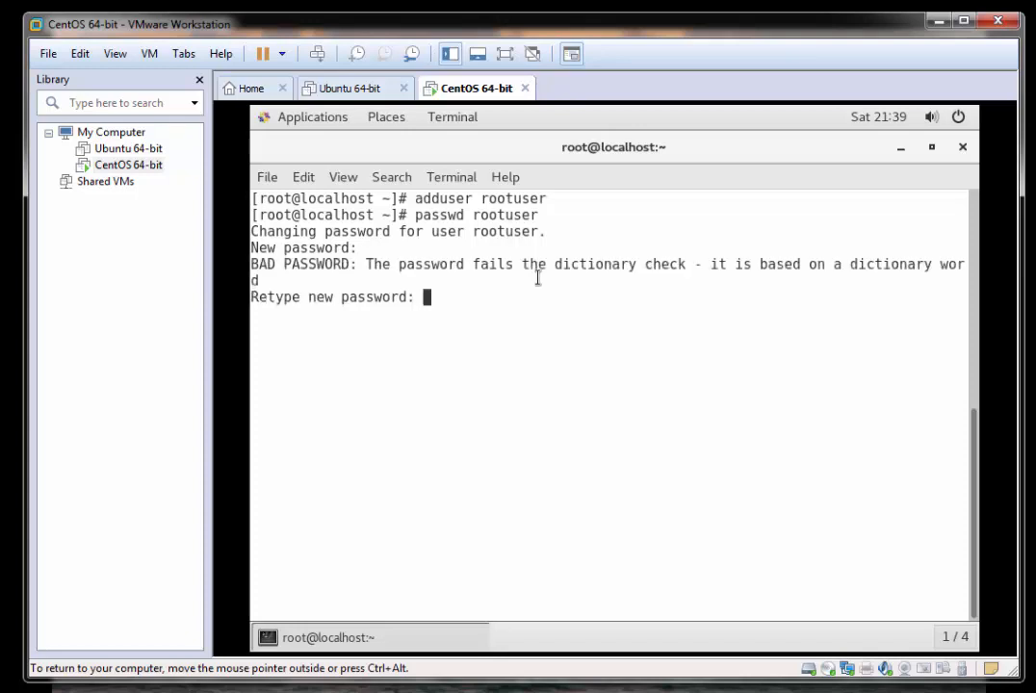
{"action": "key", "text": "Return"}
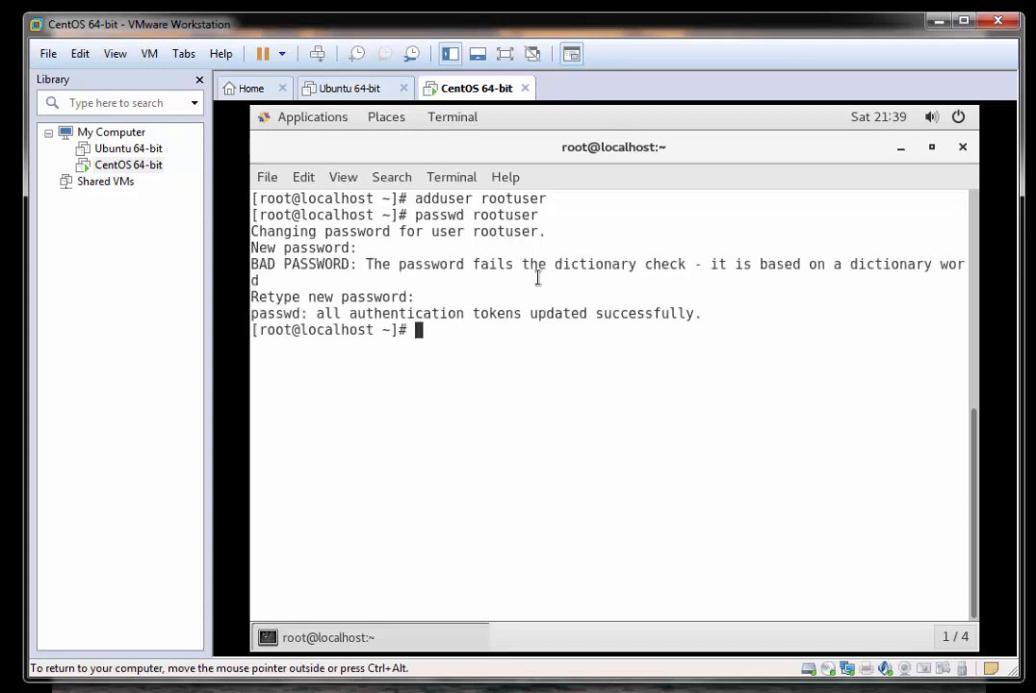
{"action": "mouse_move", "coordinate": [238, 300]}
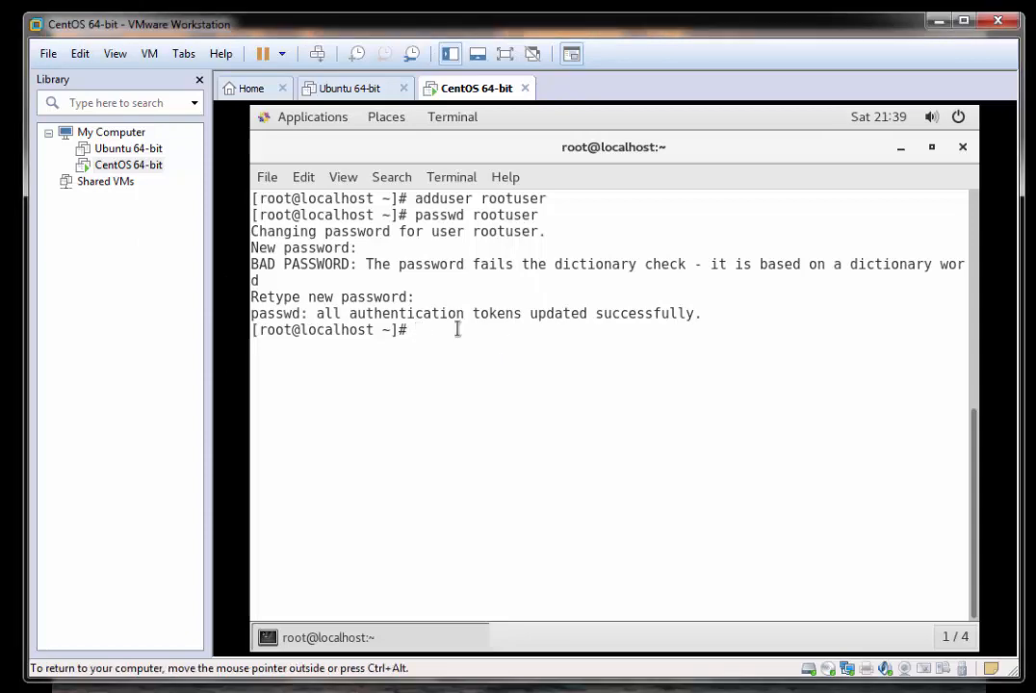
Run usermod -aG wheel rootuser so the account joins the wheel group
{"action": "type", "text": "user"}
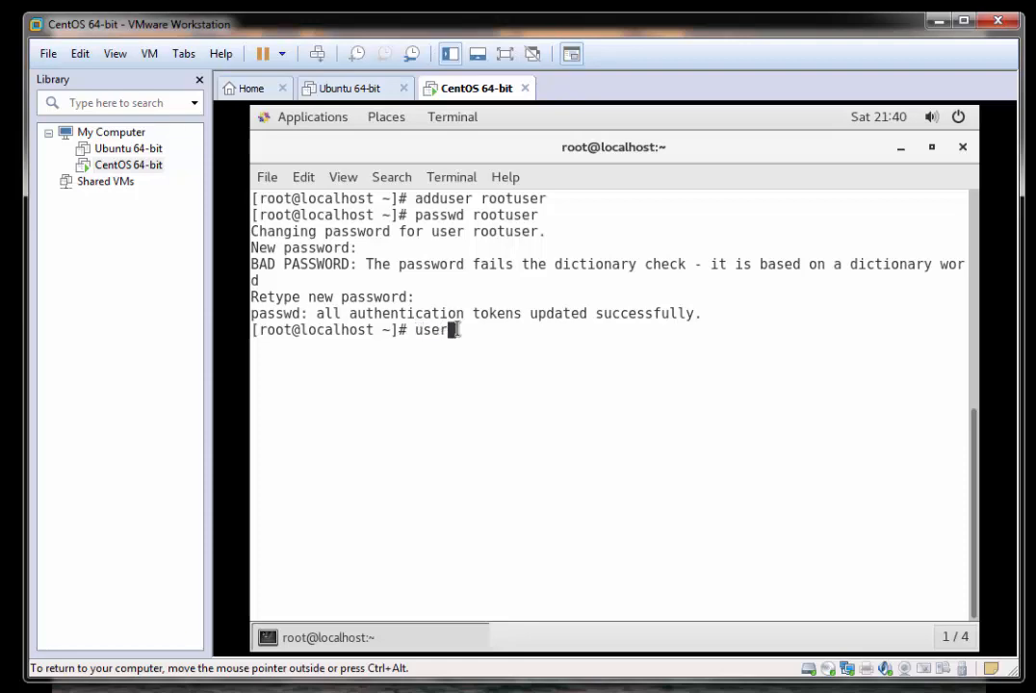
{"action": "type", "text": "mod"}
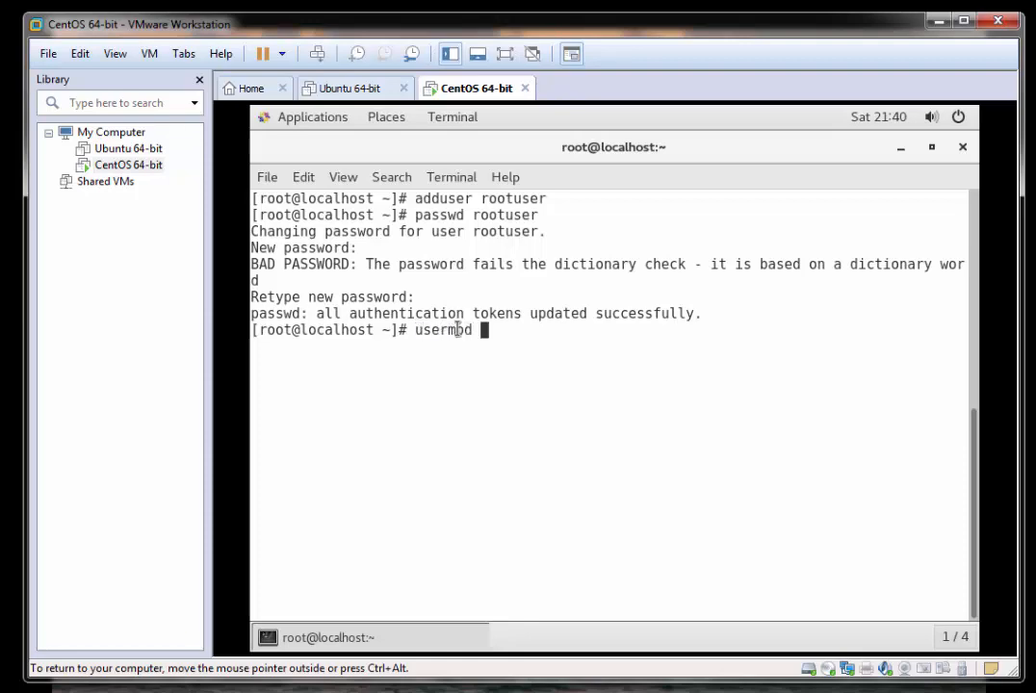
{"action": "type", "text": "-a"}
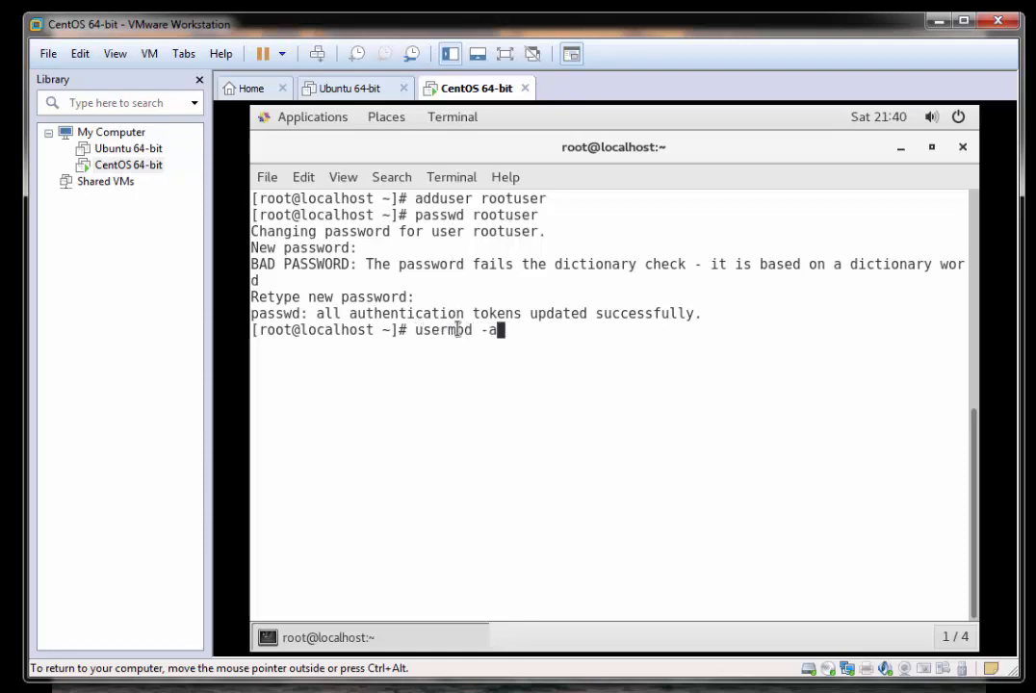
{"action": "type", "text": "G"}
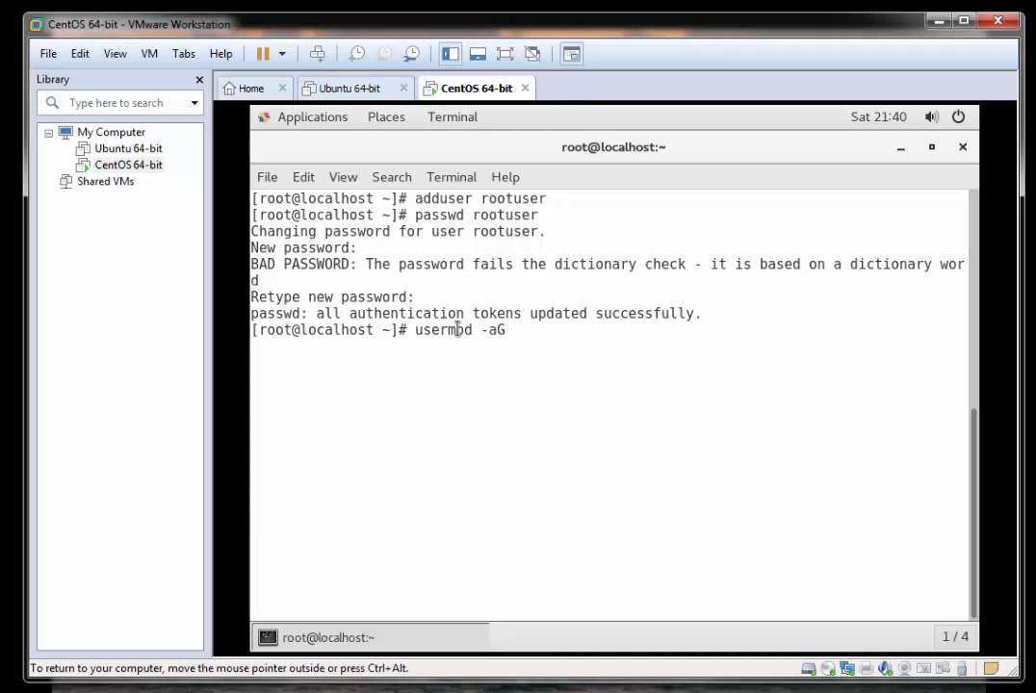
{"action": "type", "text": "wheel roo"}
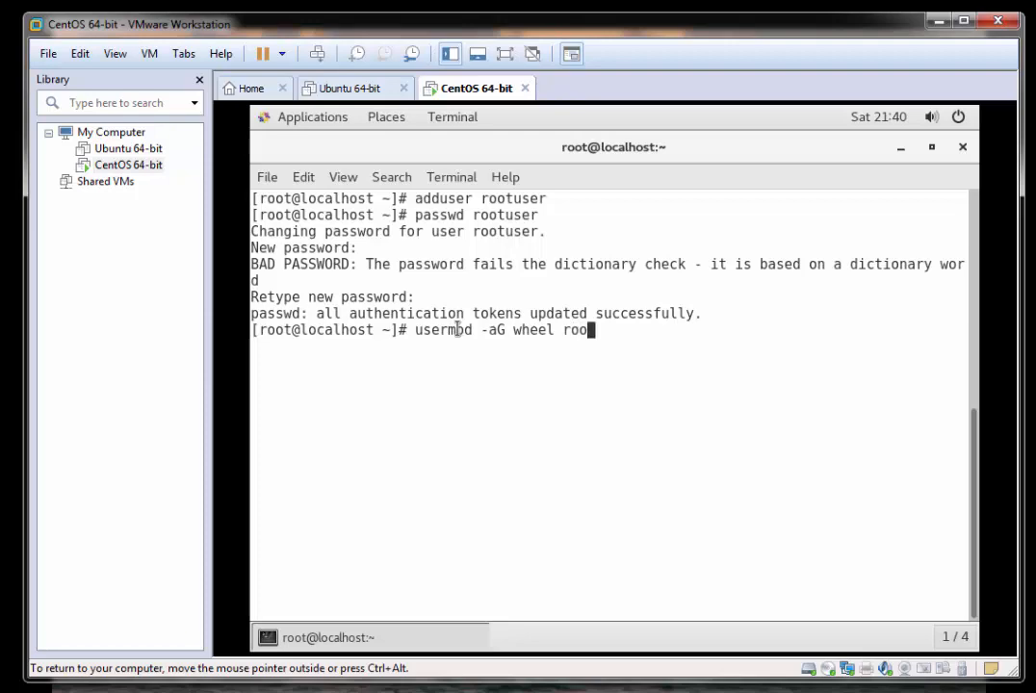
{"action": "key", "text": "Return"}
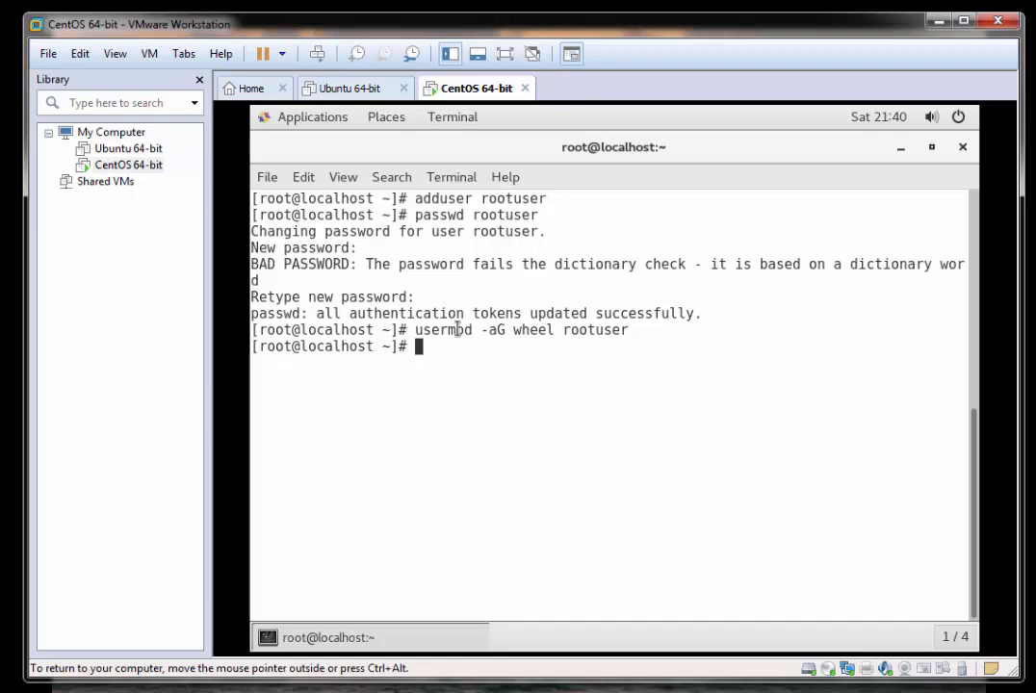
{"action": "type", "text": "su"}
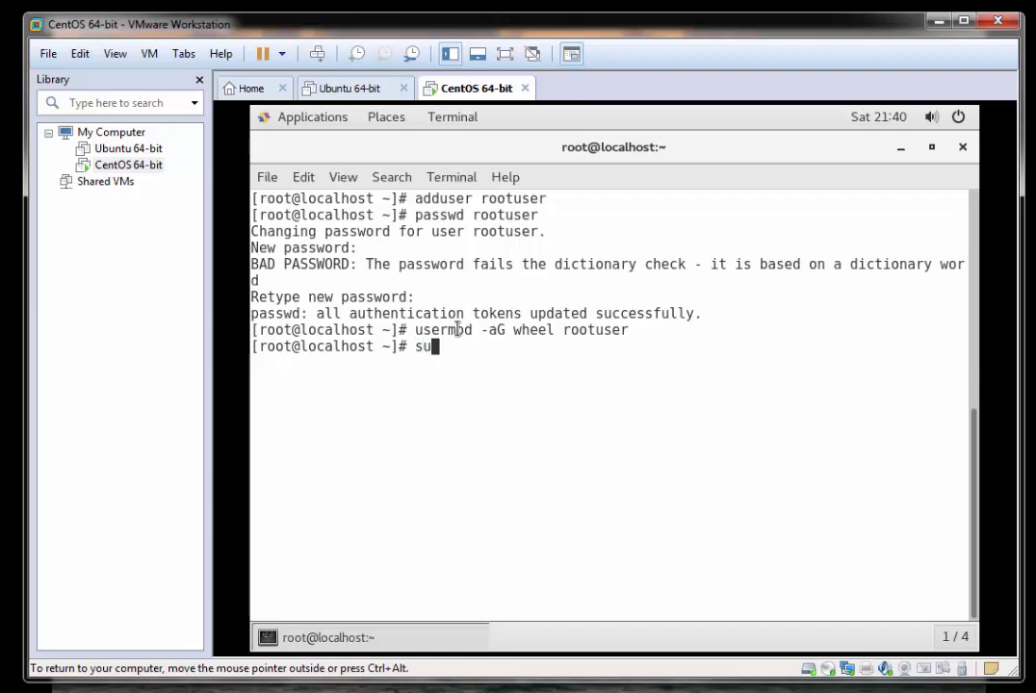
Run su - rootuser to get a login shell as rootuser@localhost
{"action": "type", "text": "-"}
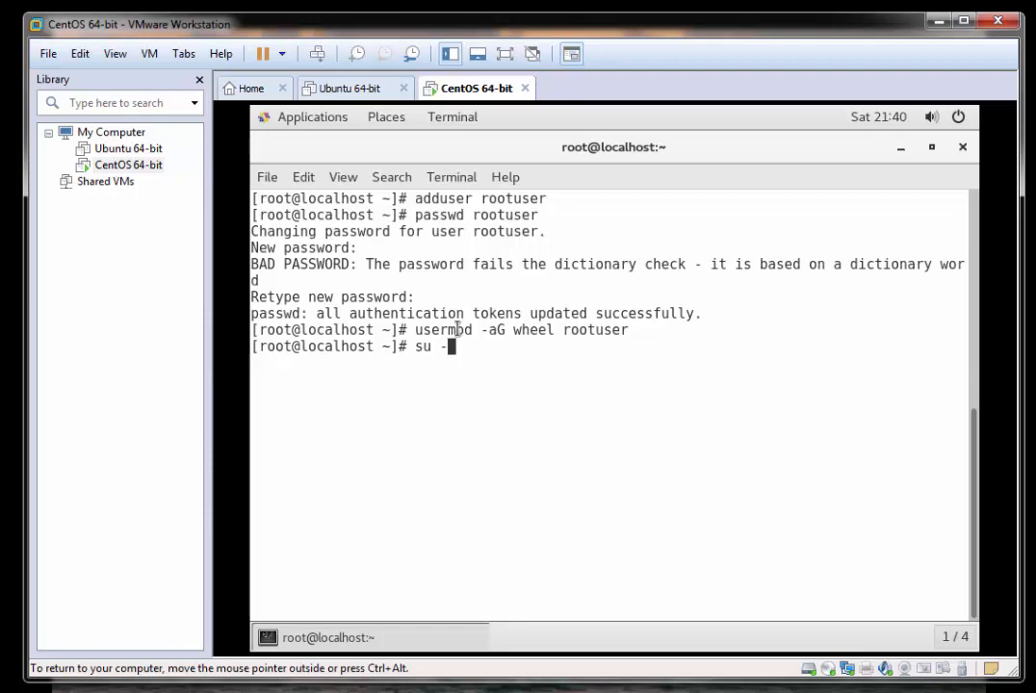
{"action": "type", "text": "rootus"}
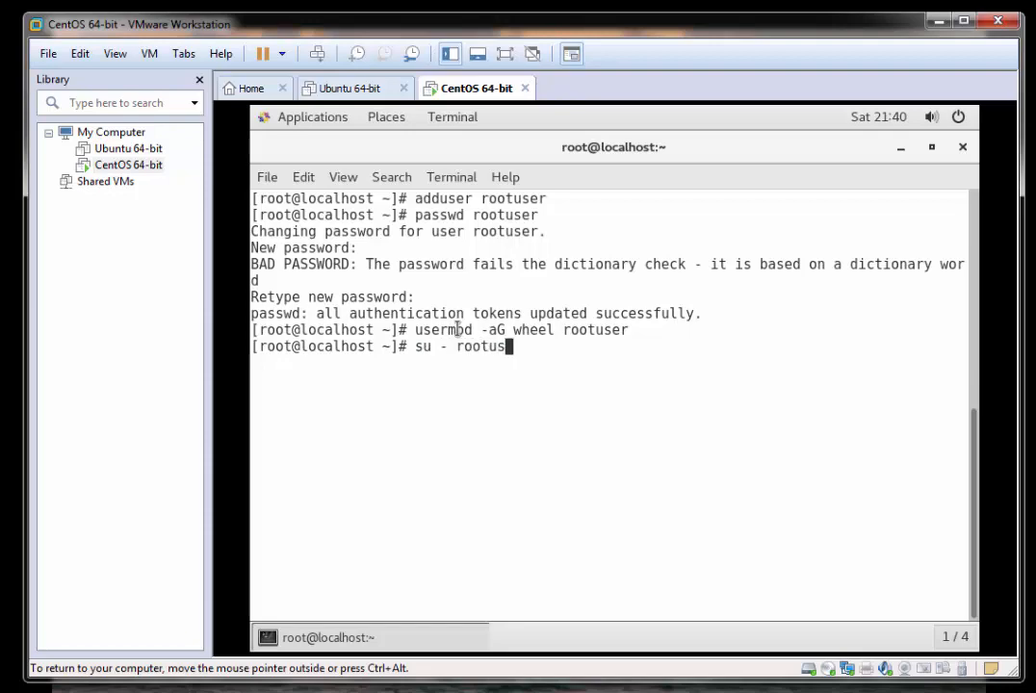
{"action": "key", "text": "Return"}
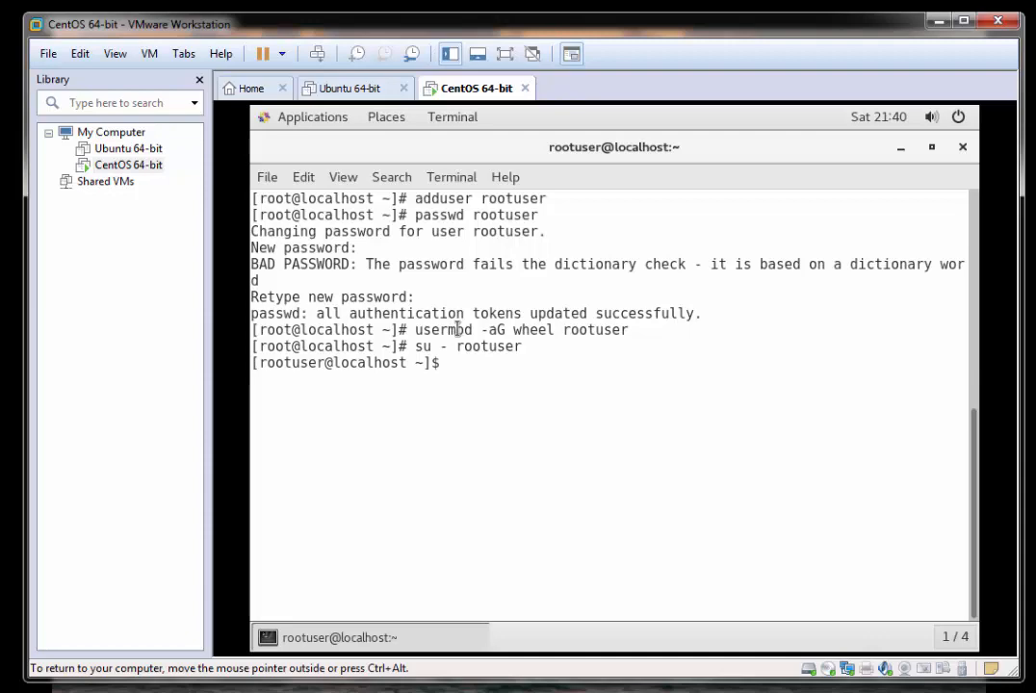
Run sudo ls / and enter rootuser's password to list the root directory
{"action": "type", "text": "sudo"}
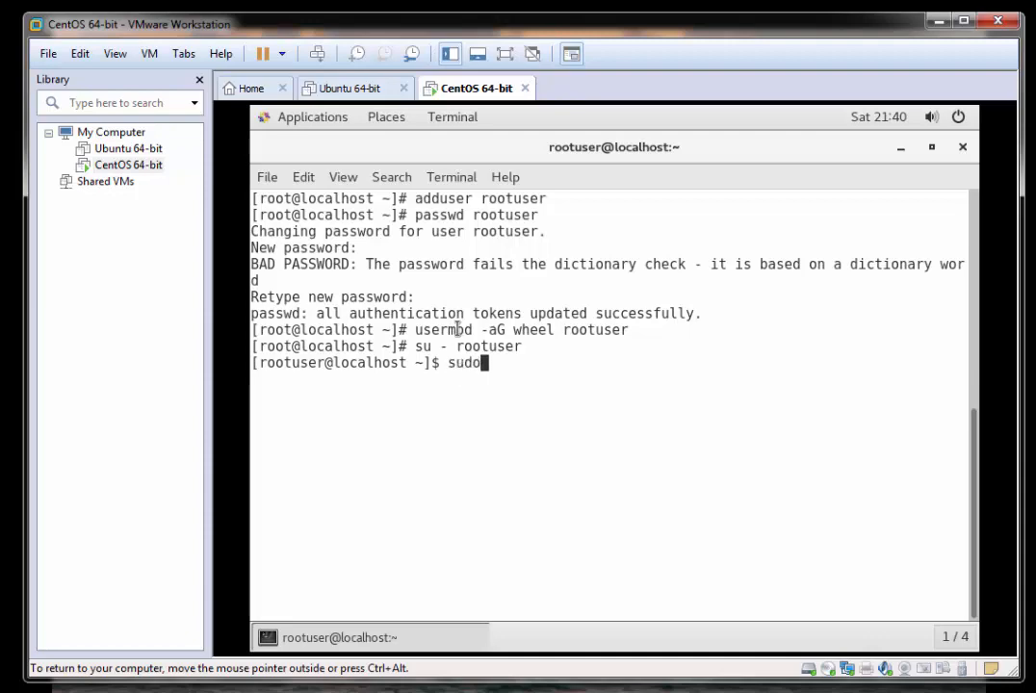
{"action": "type", "text": "ls"}
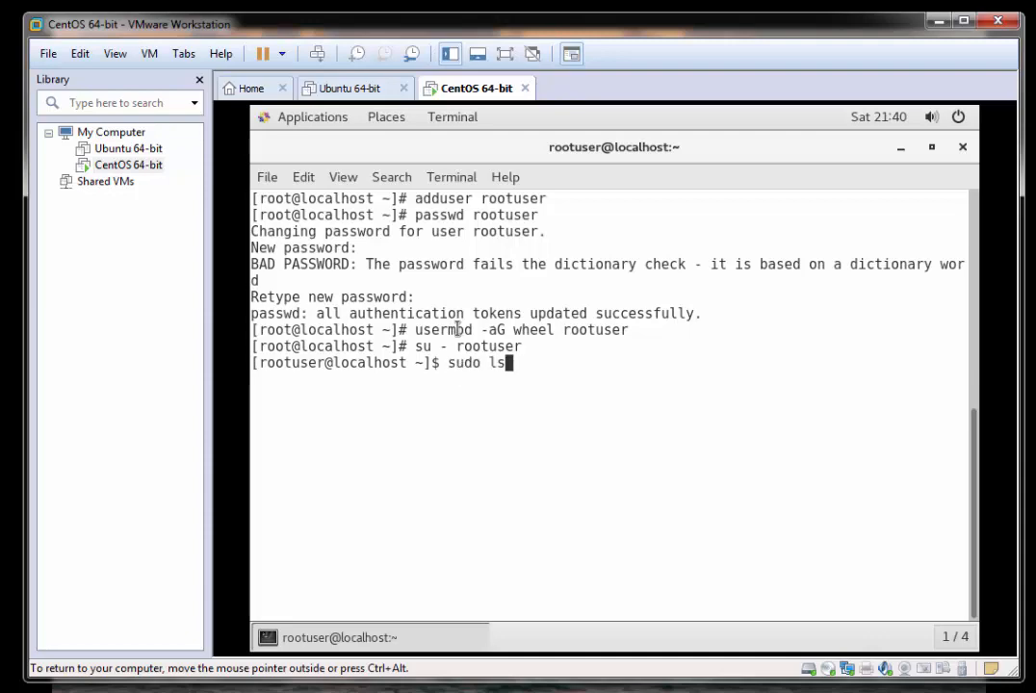
{"action": "type", "text": "/"}
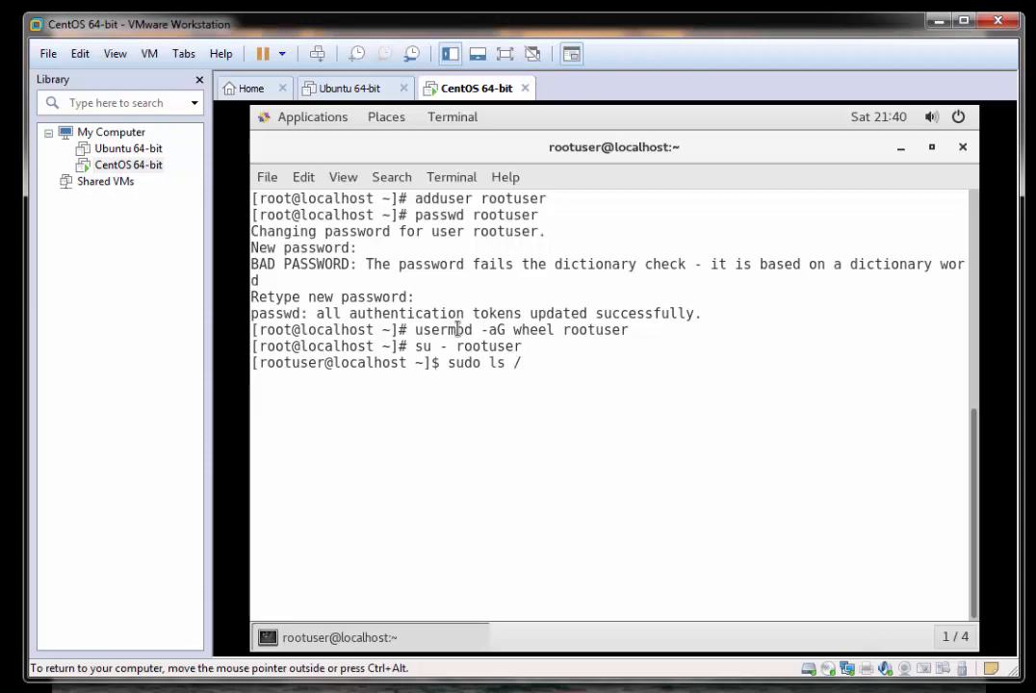
{"action": "key", "text": "Return"}
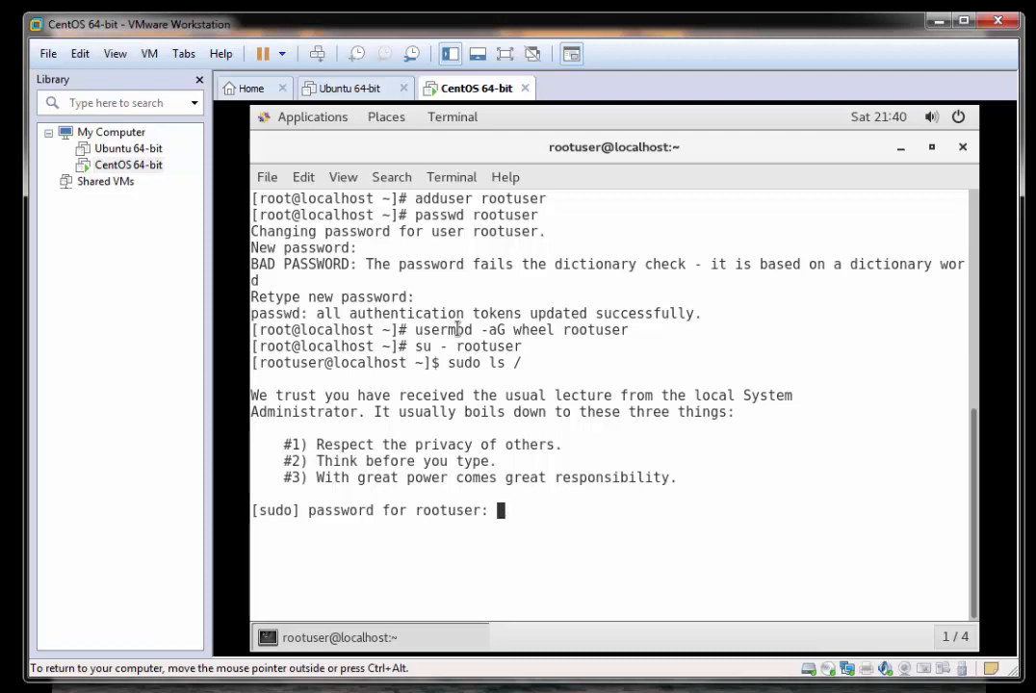
{"action": "key", "text": "Return"}
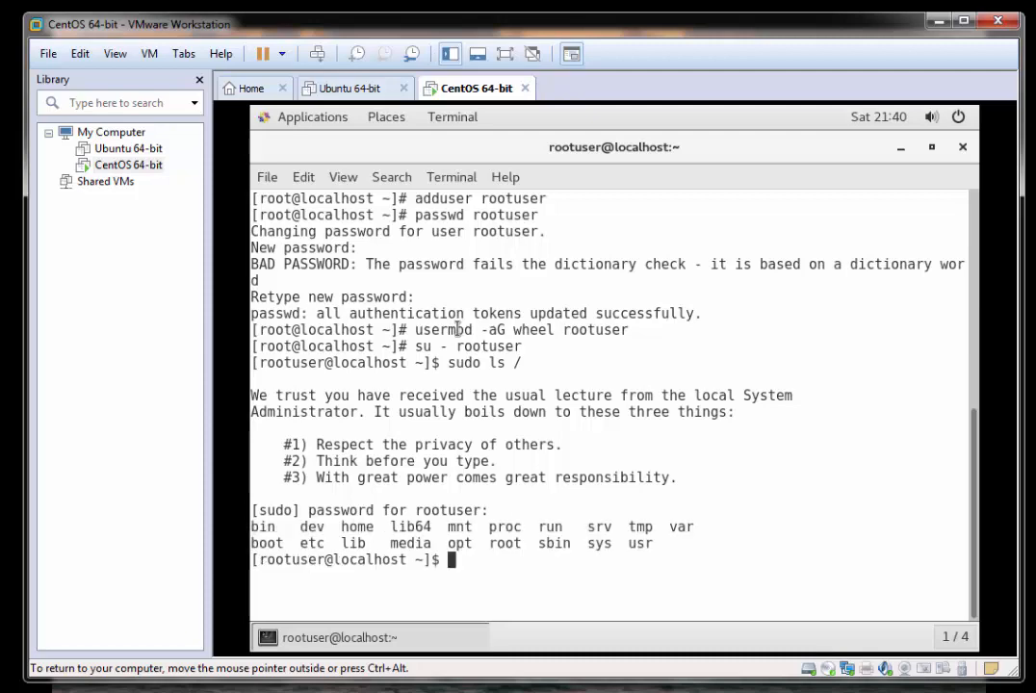